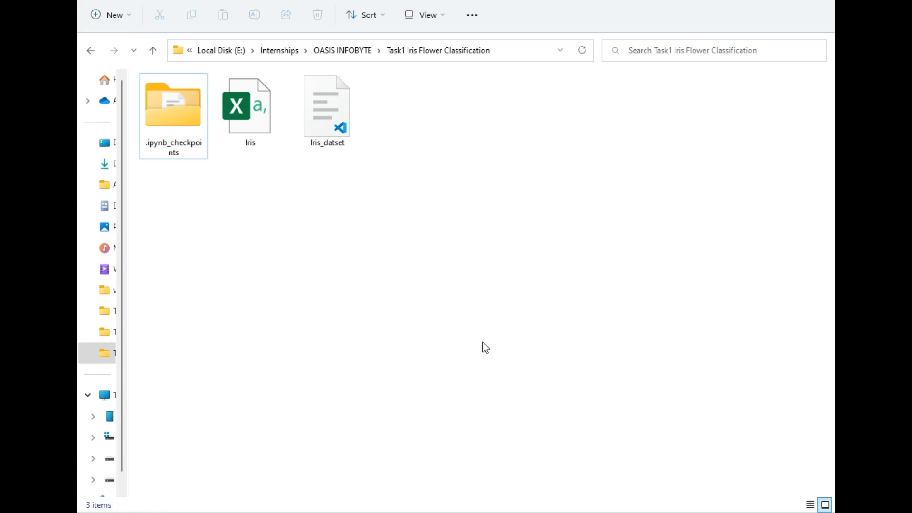
pyautogui.moveTo(512, 342)
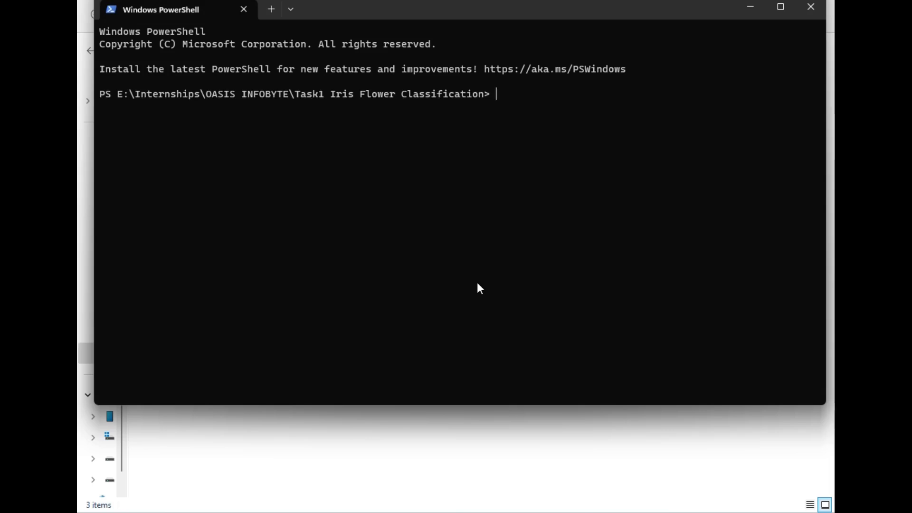
# - Launch the Jupyter Notebook server with the 'jupyter notebook' command in the project folder
pyautogui.write('j')
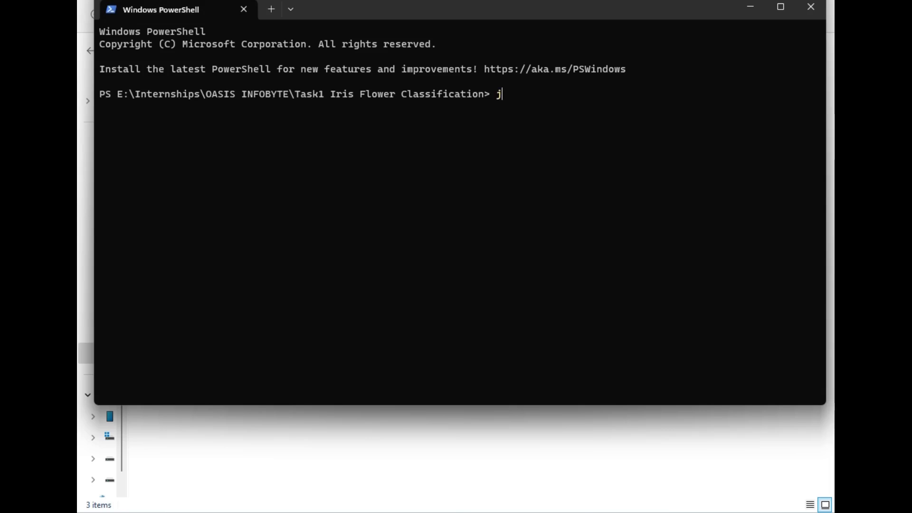
pyautogui.write('upyter noteb')
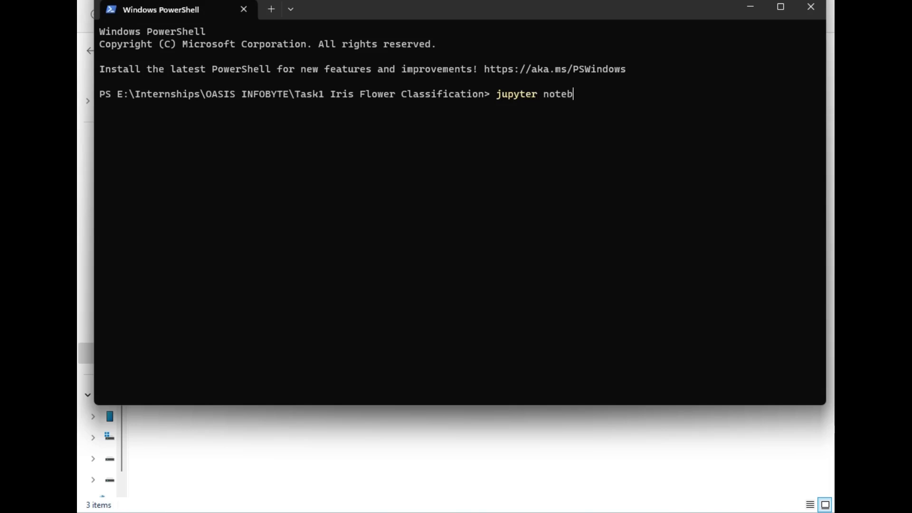
pyautogui.write('ook')
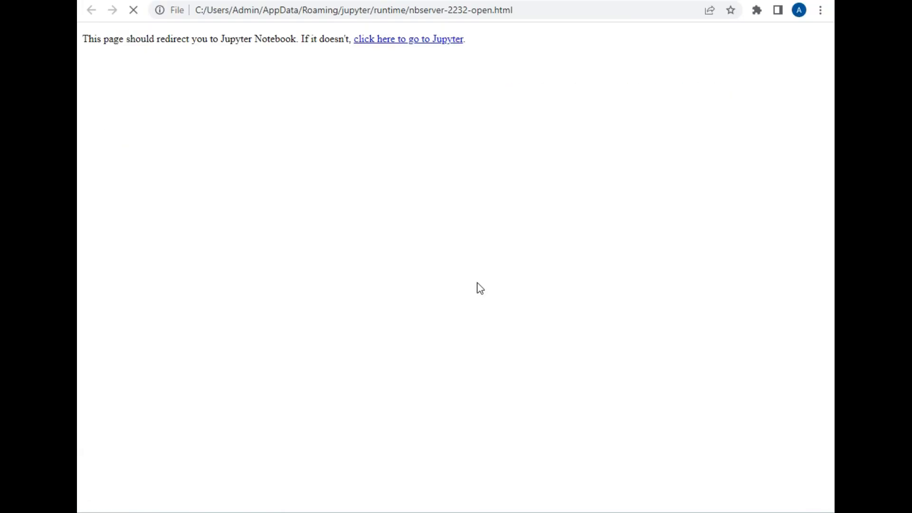
# - Continue past the redirect page and load Iris_datset.ipynb from the Files list
pyautogui.click(409, 39)
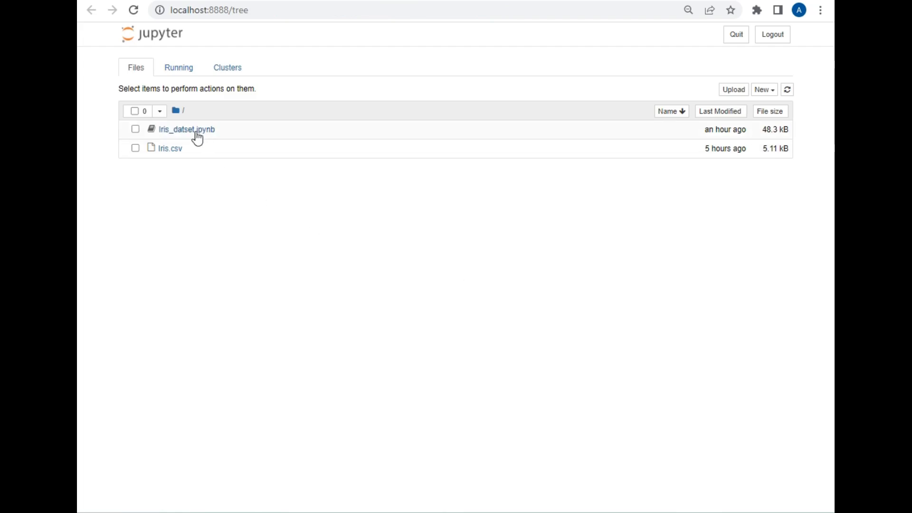
pyautogui.click(186, 129)
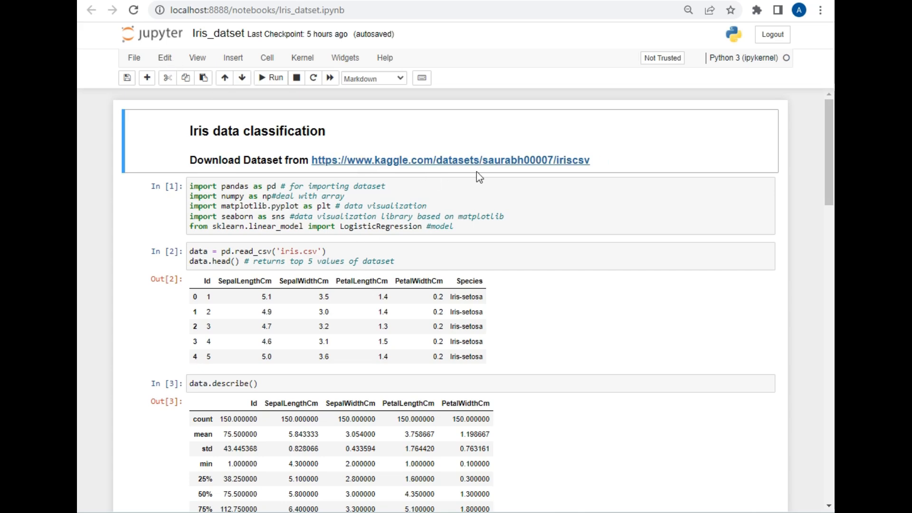
pyautogui.moveTo(389, 168)
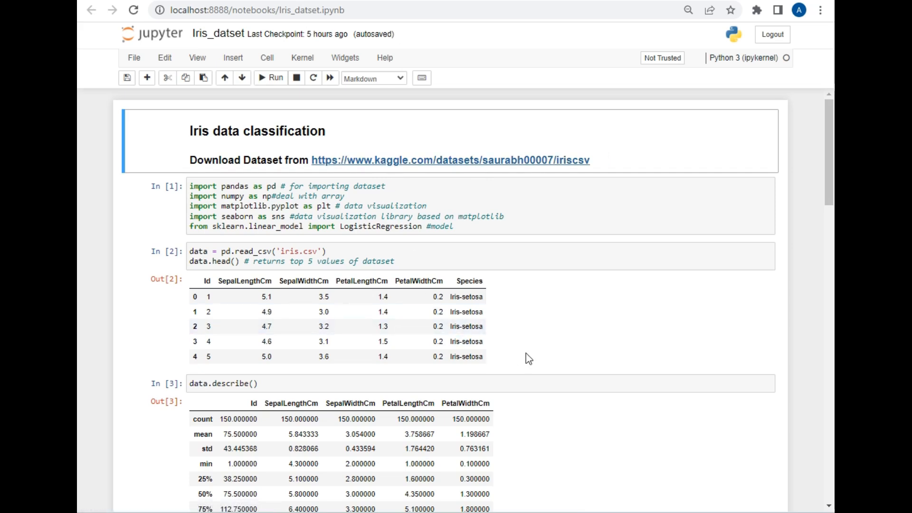
pyautogui.moveTo(557, 351)
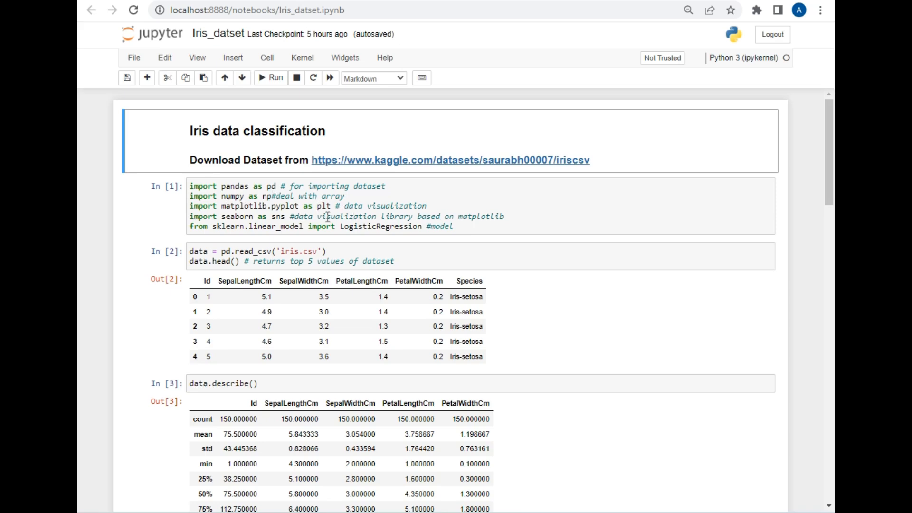
pyautogui.moveTo(351, 193)
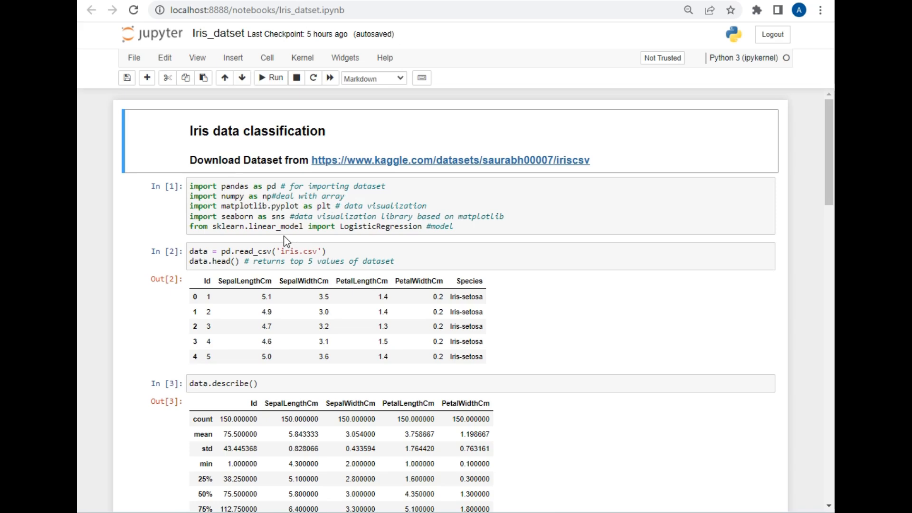
pyautogui.moveTo(397, 231)
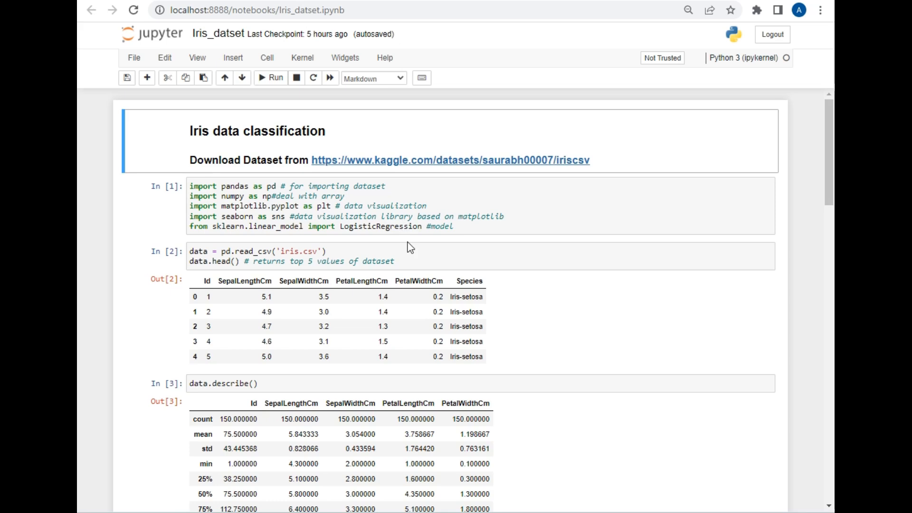
pyautogui.click(459, 260)
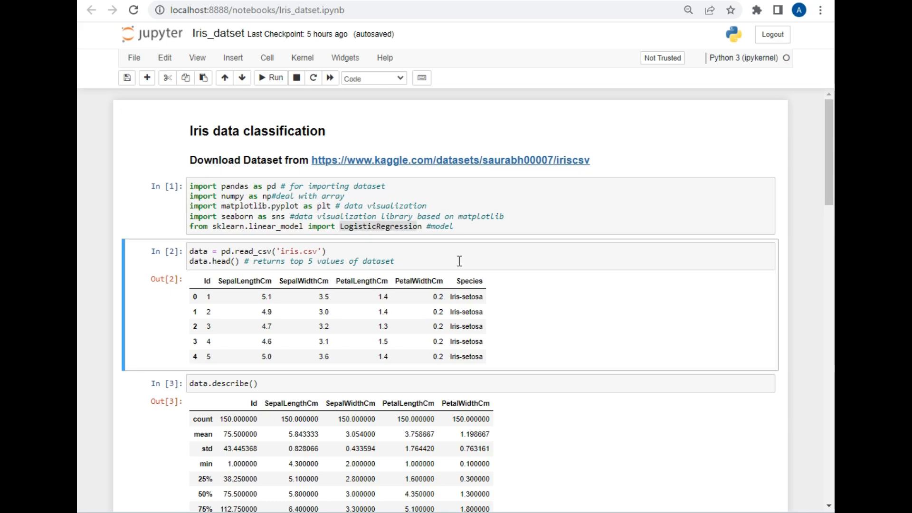
pyautogui.moveTo(446, 265)
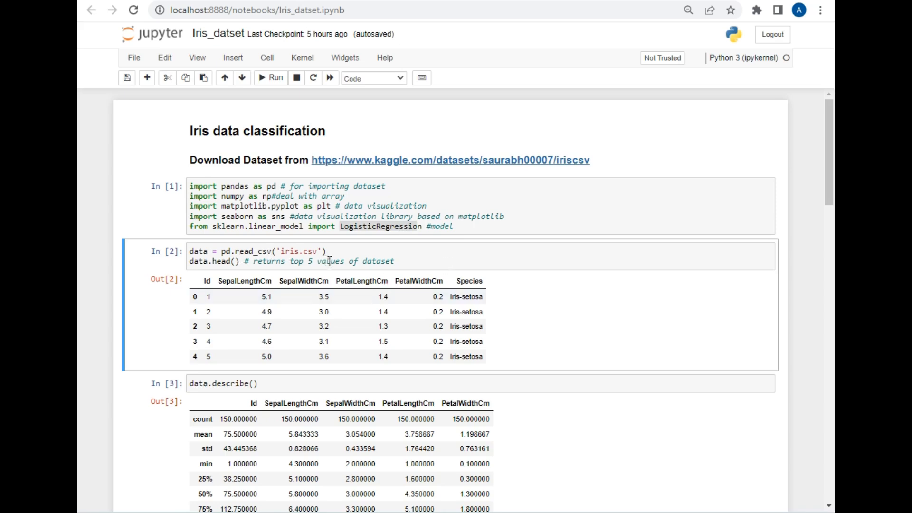
pyautogui.moveTo(339, 308)
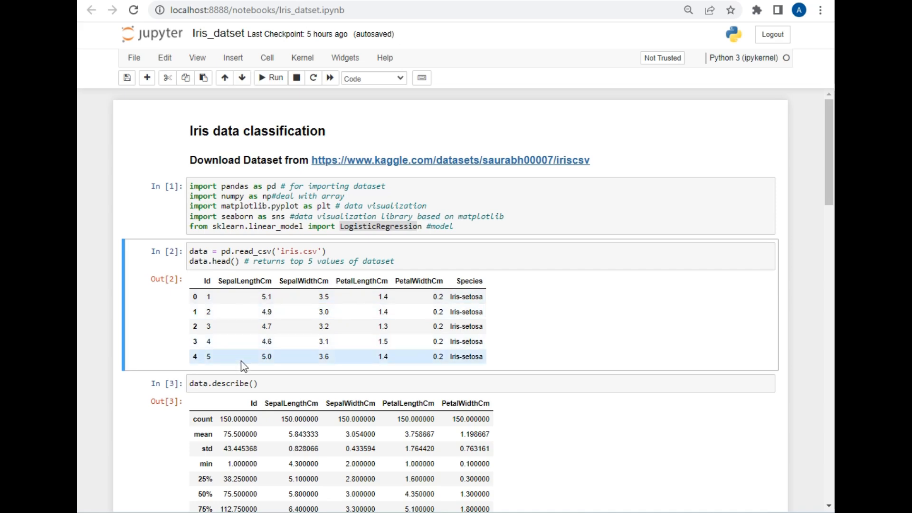
pyautogui.moveTo(507, 330)
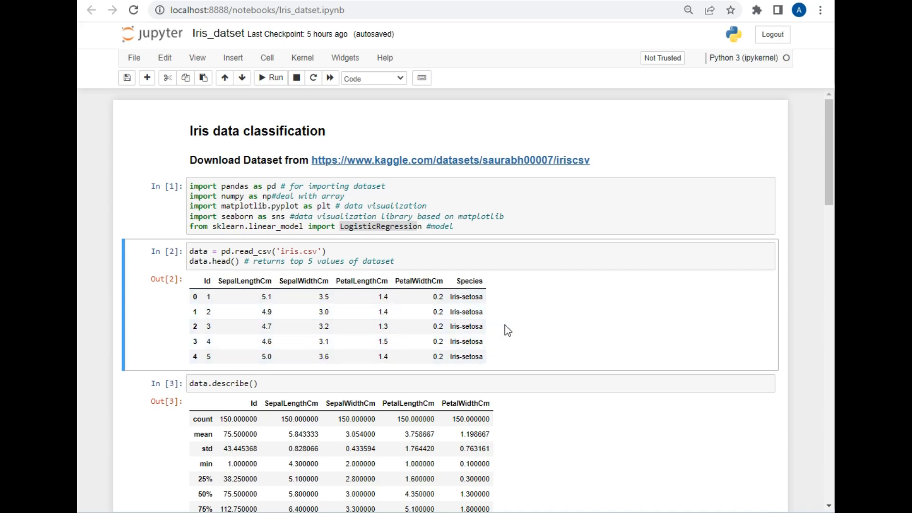
pyautogui.moveTo(576, 333)
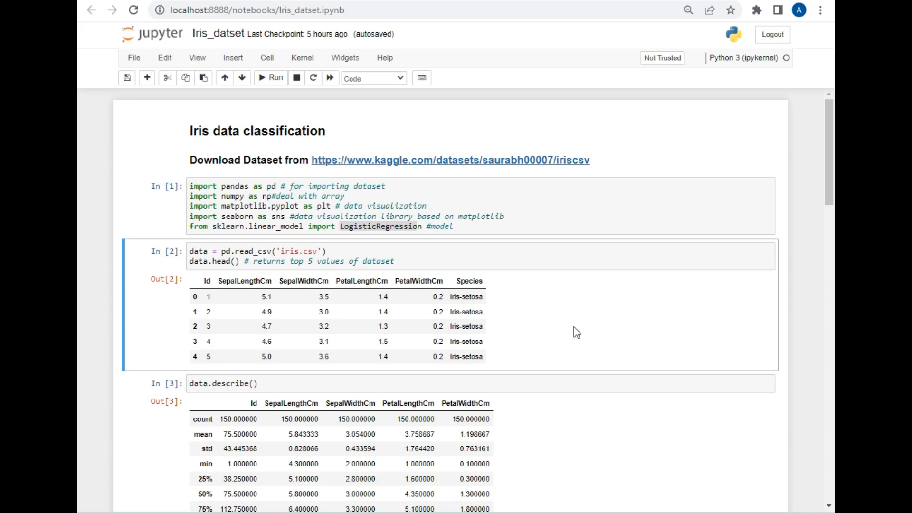
pyautogui.scroll(-3)
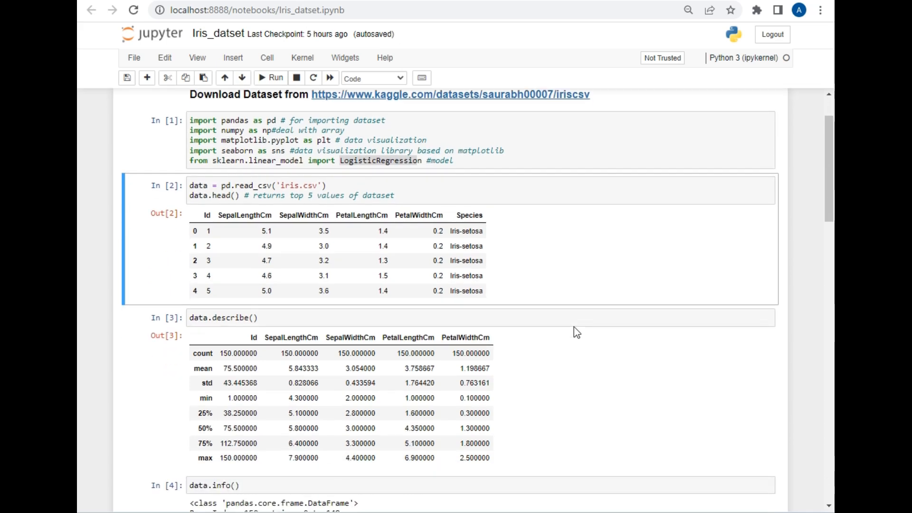
pyautogui.scroll(-3)
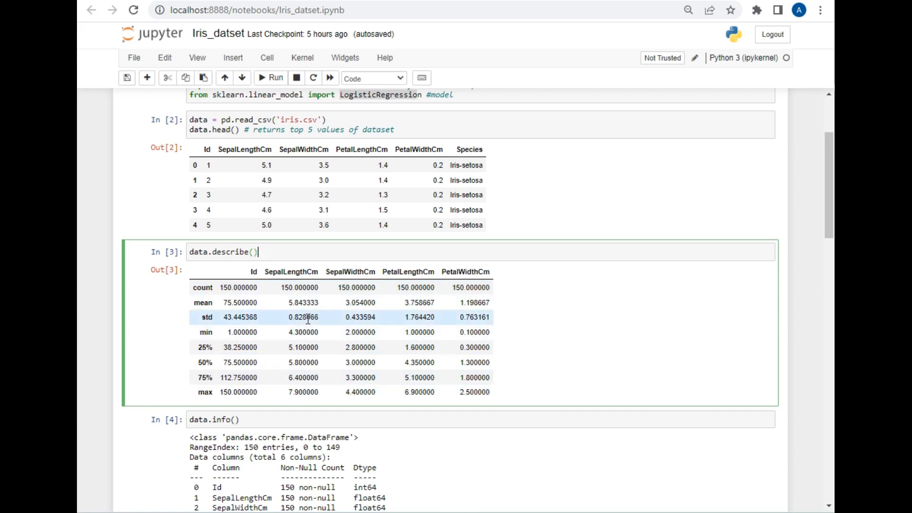
pyautogui.scroll(-3)
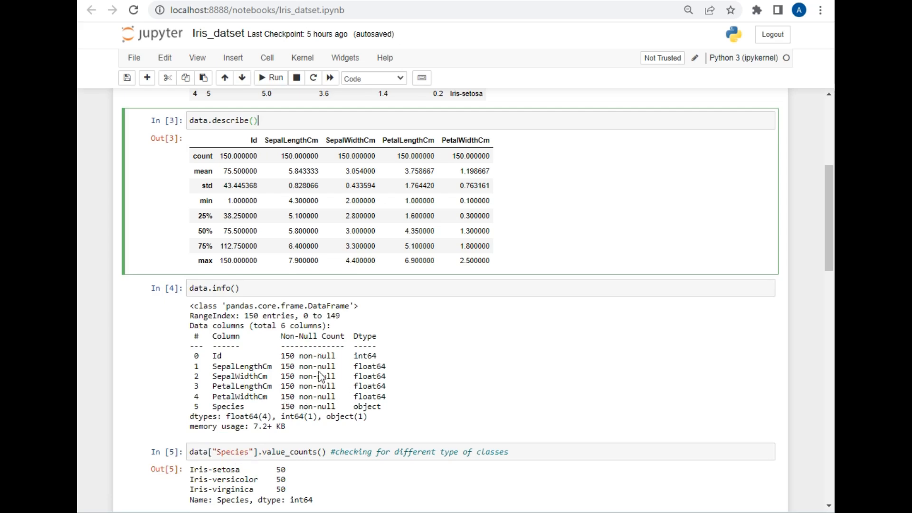
pyautogui.moveTo(348, 406)
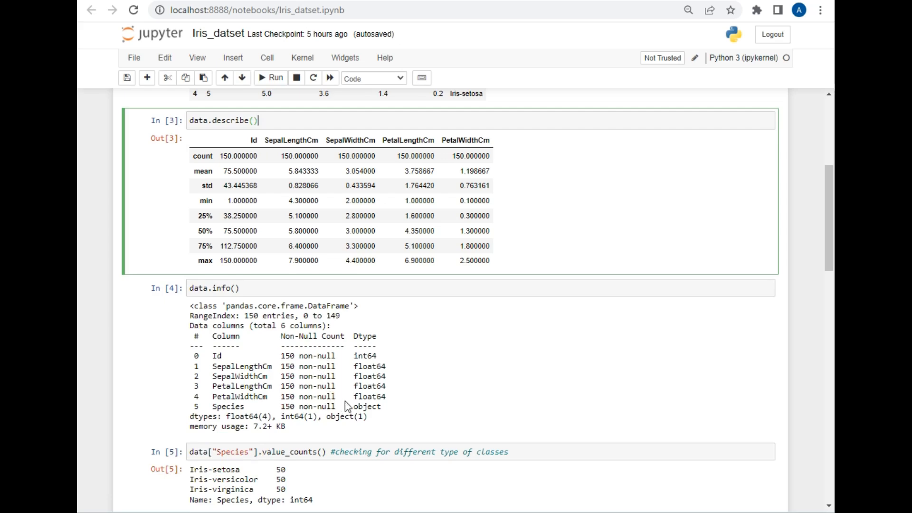
pyautogui.scroll(-3)
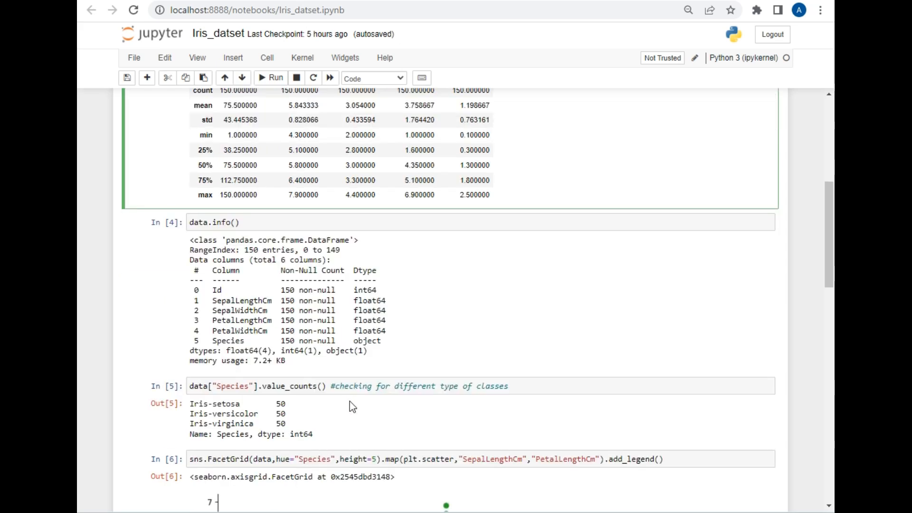
pyautogui.scroll(-3)
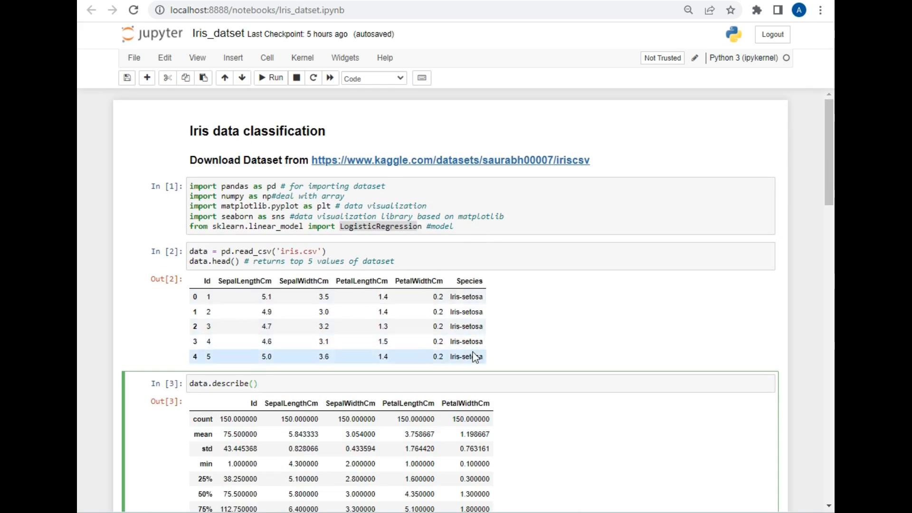
pyautogui.scroll(-3)
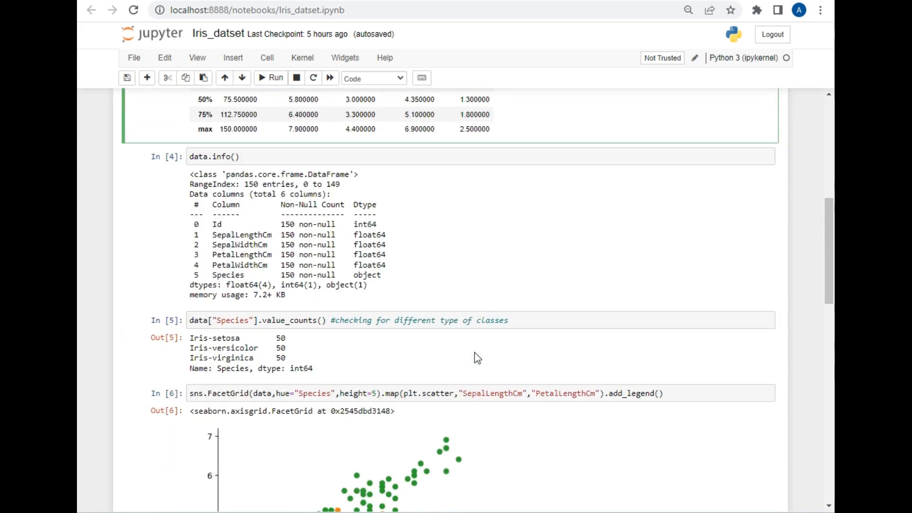
pyautogui.scroll(-3)
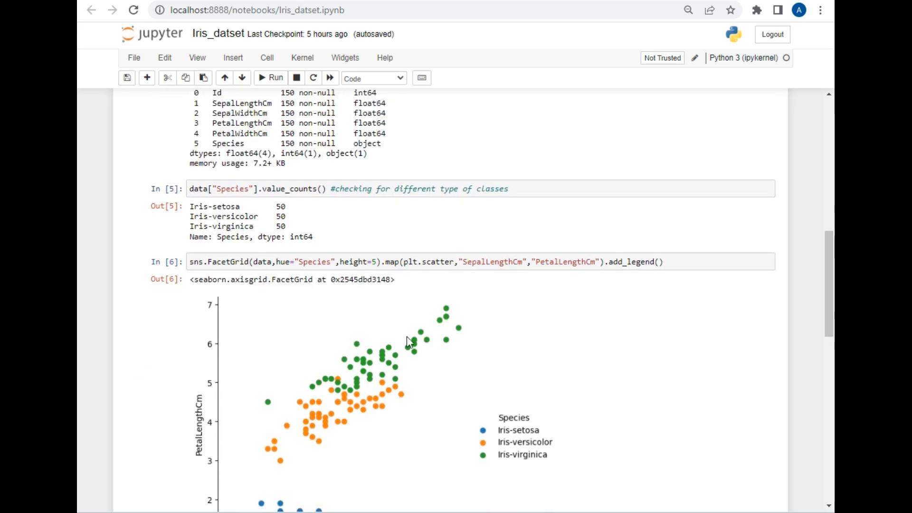
pyautogui.moveTo(307, 318)
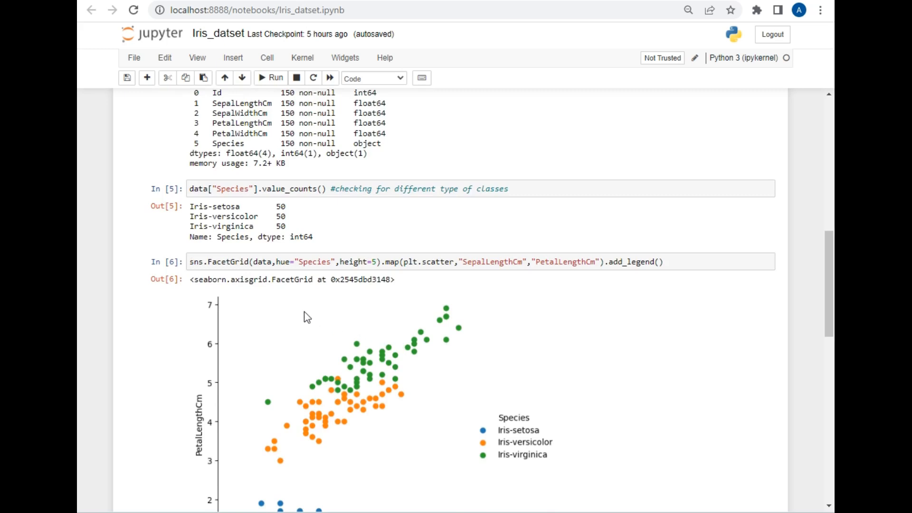
pyautogui.moveTo(519, 358)
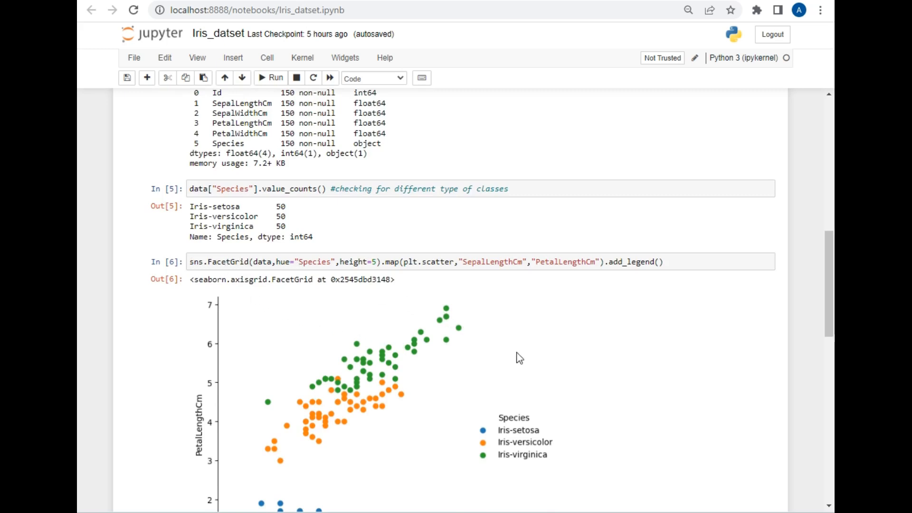
pyautogui.scroll(-3)
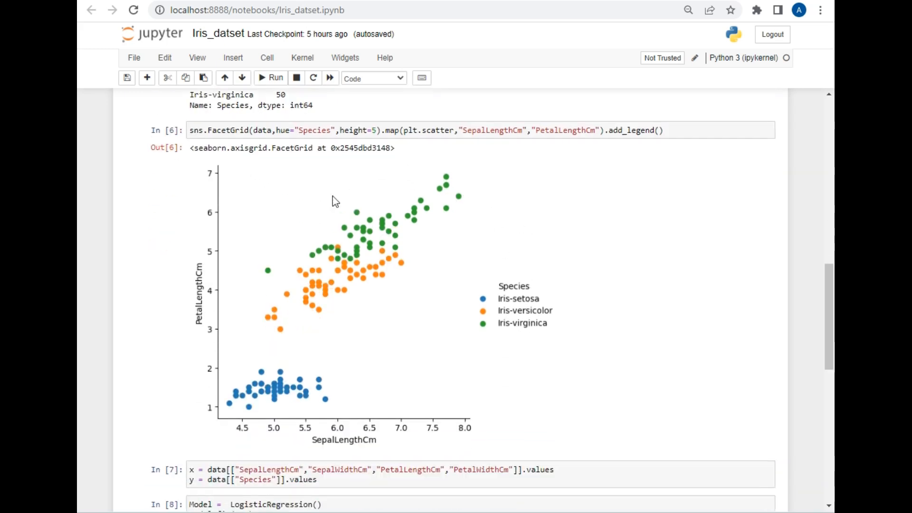
pyautogui.moveTo(518, 248)
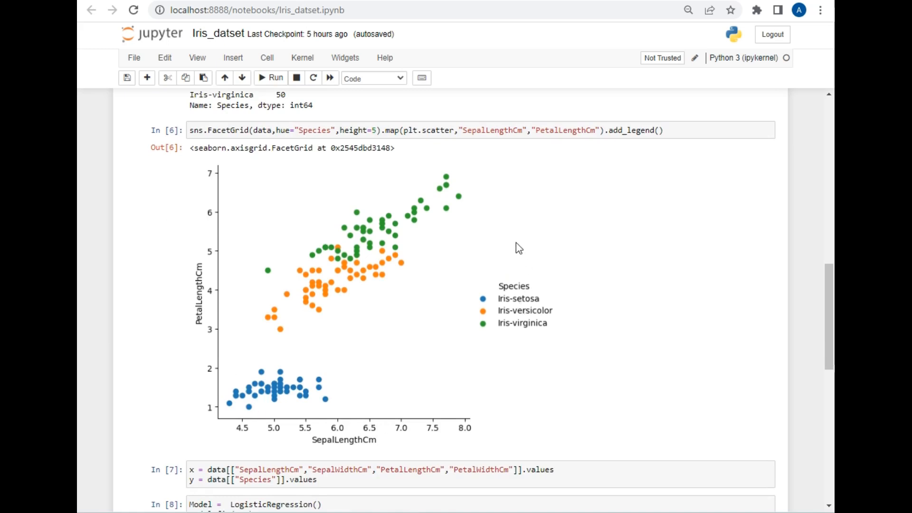
pyautogui.moveTo(349, 388)
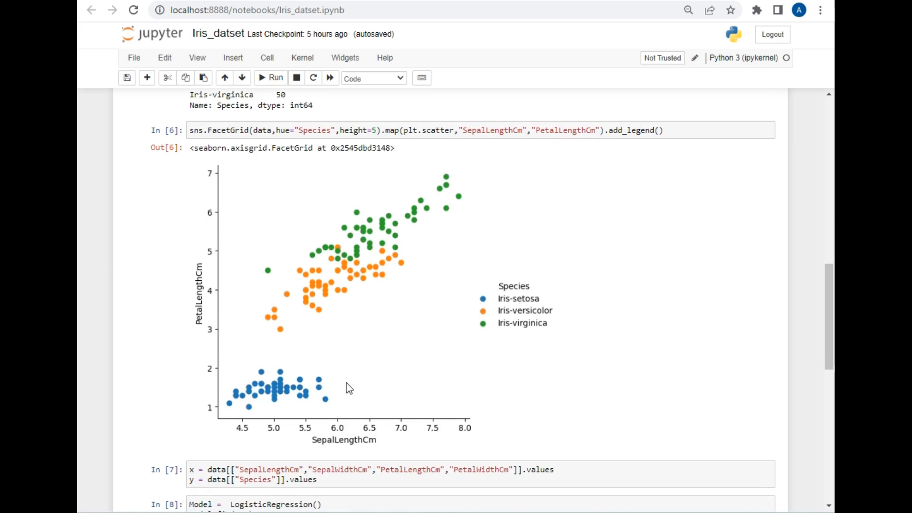
pyautogui.moveTo(321, 447)
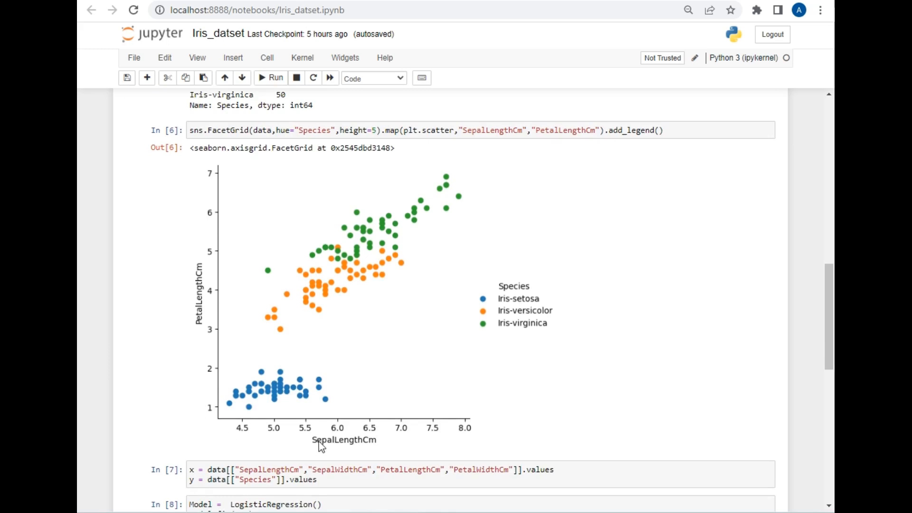
pyautogui.moveTo(307, 387)
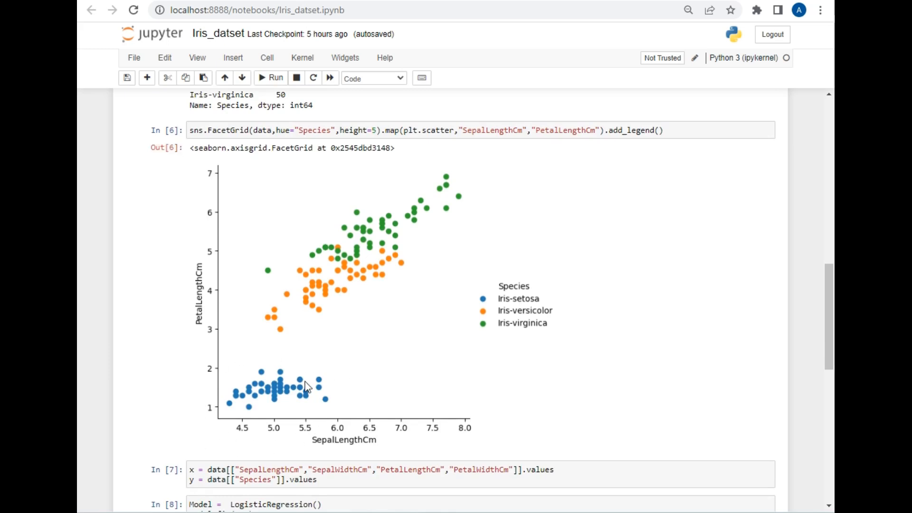
pyautogui.moveTo(313, 172)
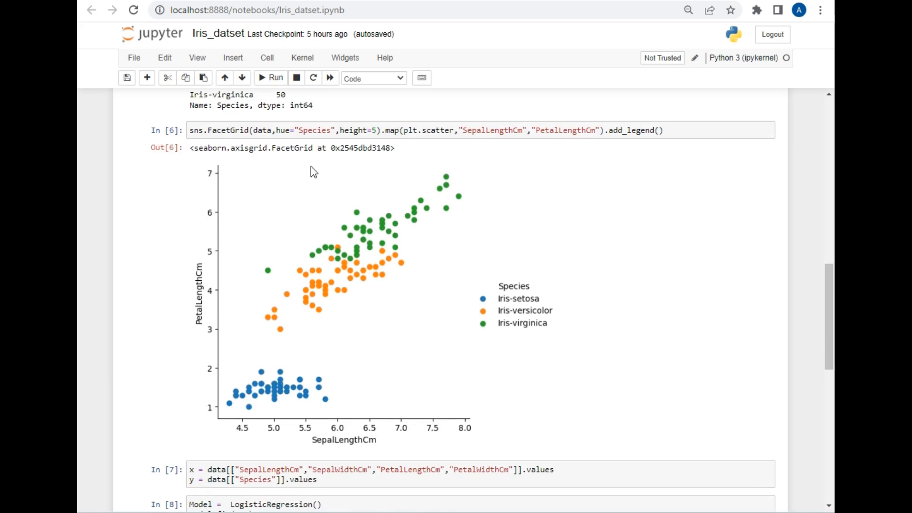
pyautogui.moveTo(506, 403)
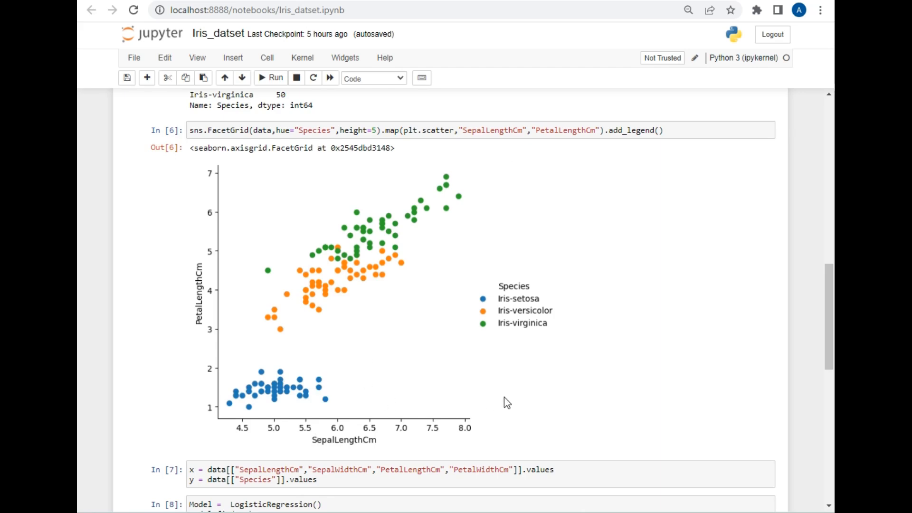
pyautogui.moveTo(511, 420)
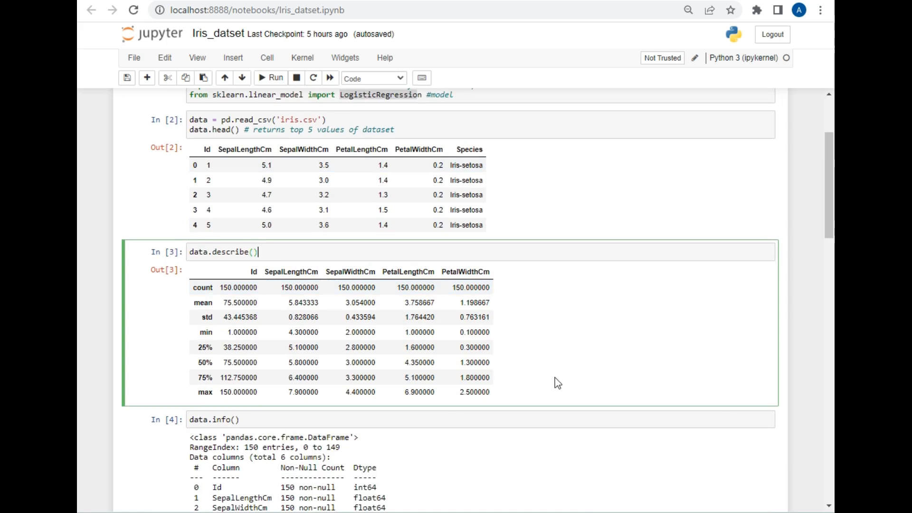
pyautogui.scroll(-3)
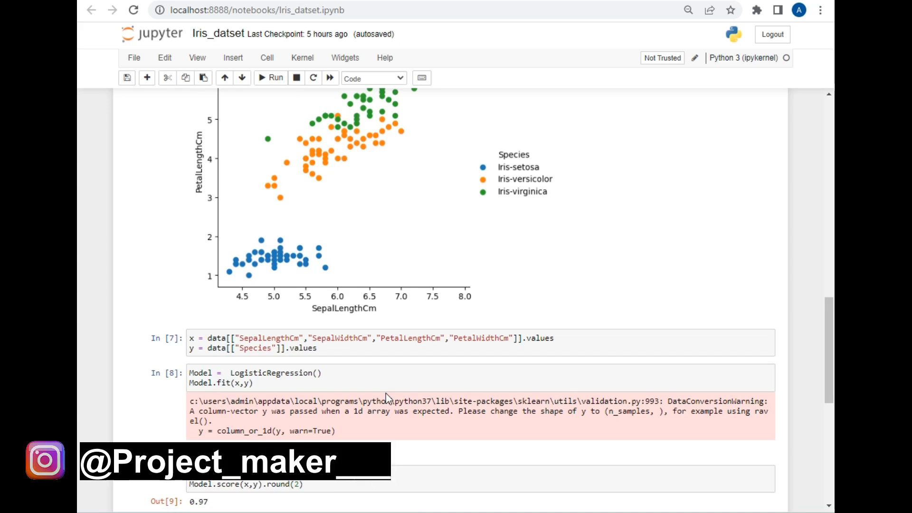
pyautogui.click(273, 385)
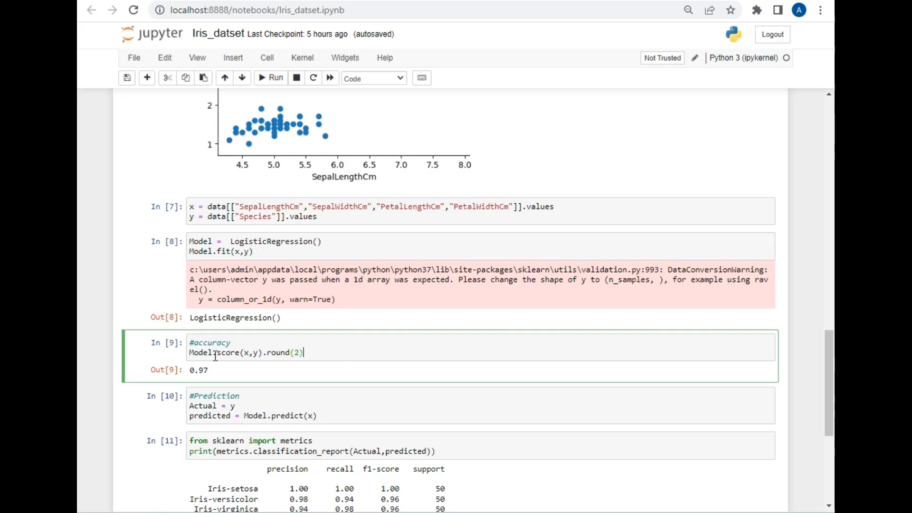
pyautogui.moveTo(301, 371)
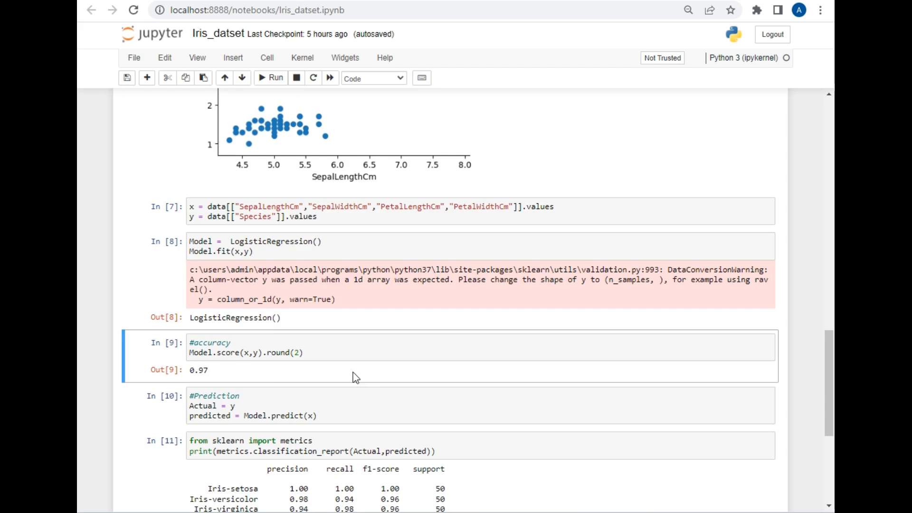
pyautogui.moveTo(358, 386)
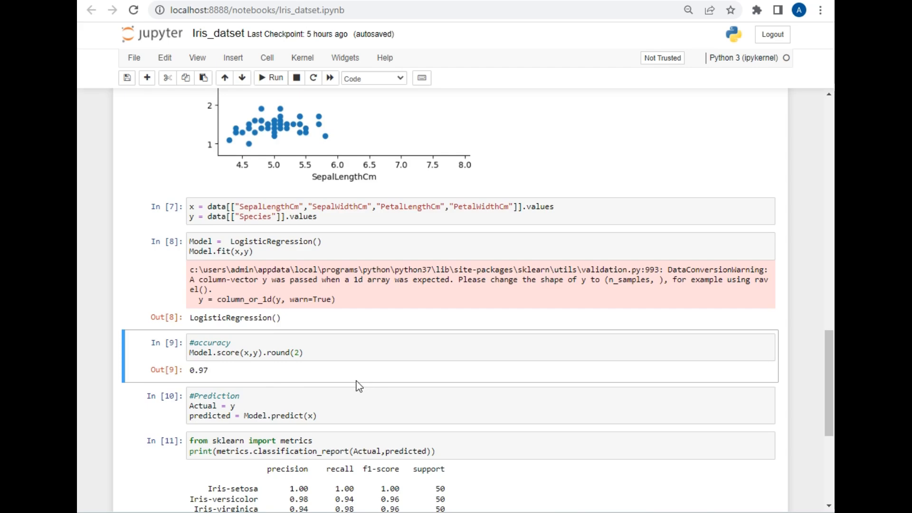
pyautogui.scroll(-3)
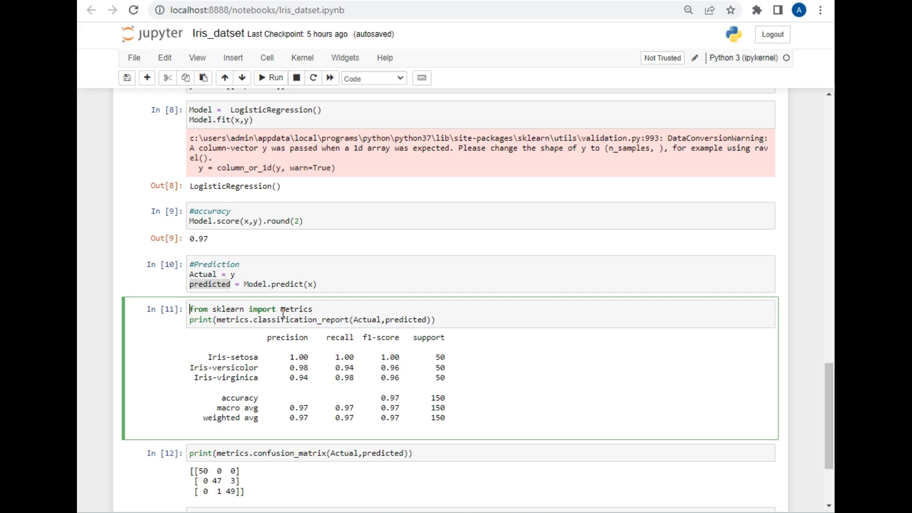
pyautogui.moveTo(308, 333)
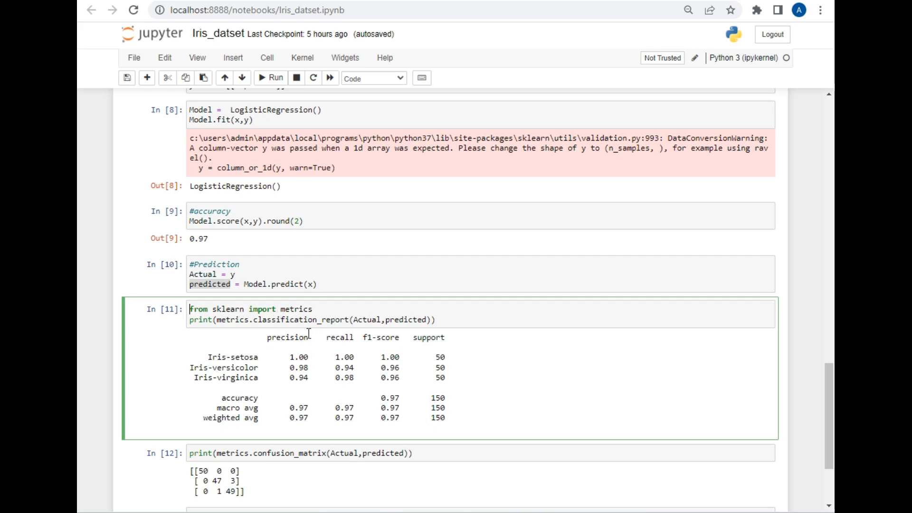
pyautogui.scroll(-3)
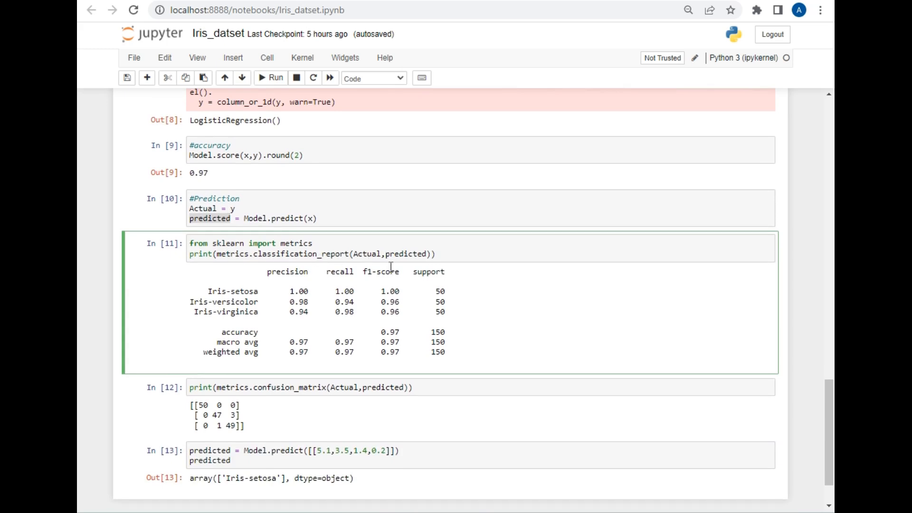
pyautogui.moveTo(276, 303)
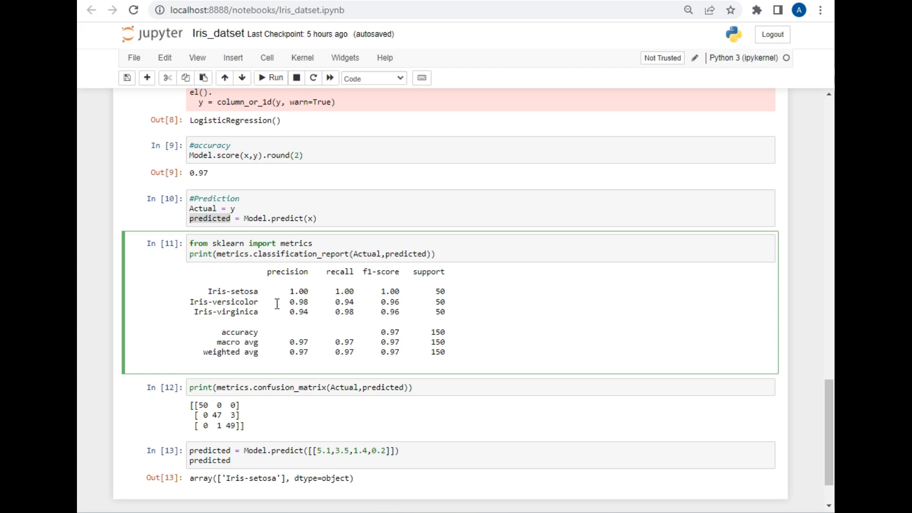
pyautogui.moveTo(225, 312)
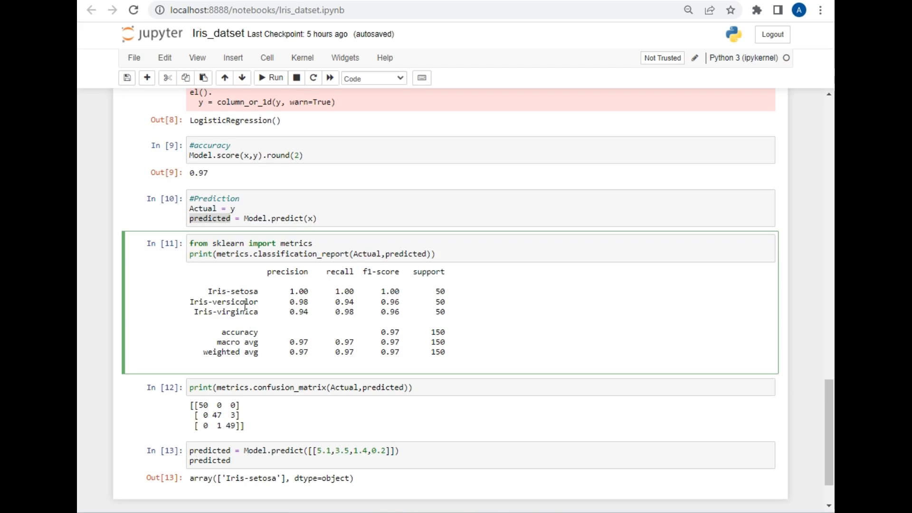
pyautogui.doubleClick(232, 291)
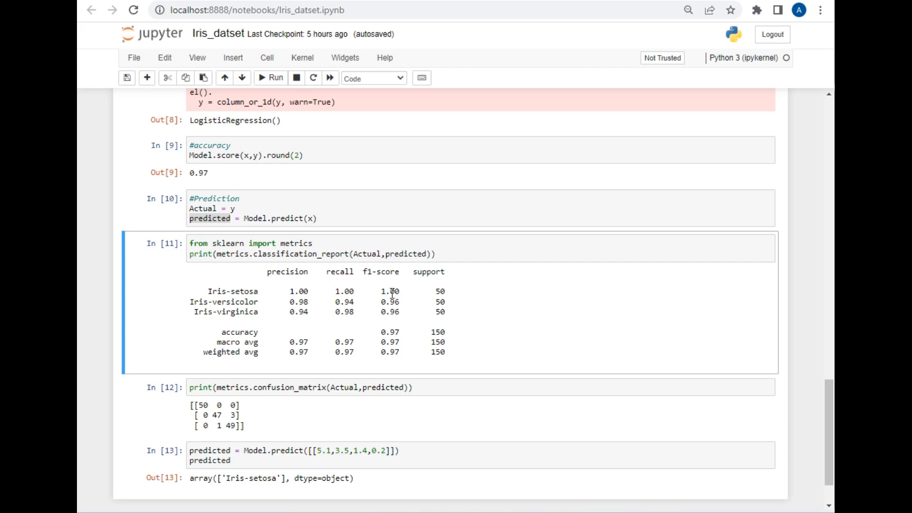
pyautogui.moveTo(392, 330)
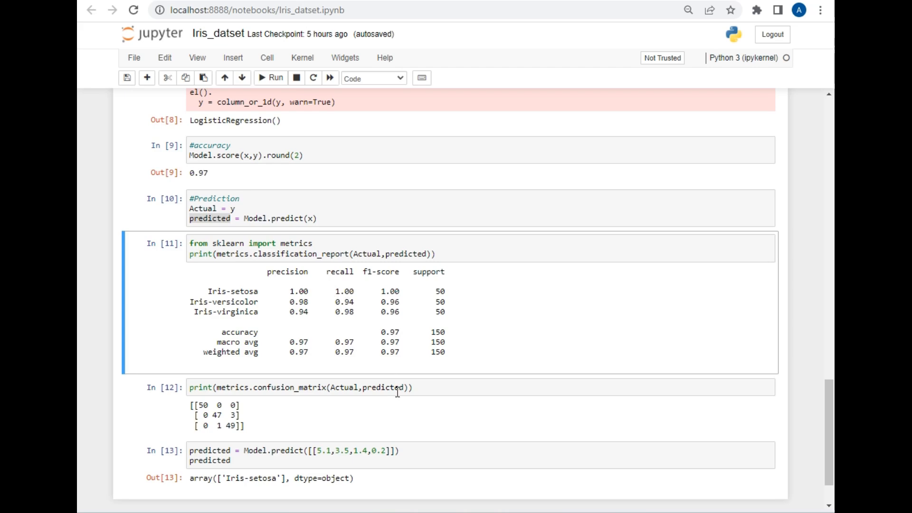
pyautogui.scroll(-3)
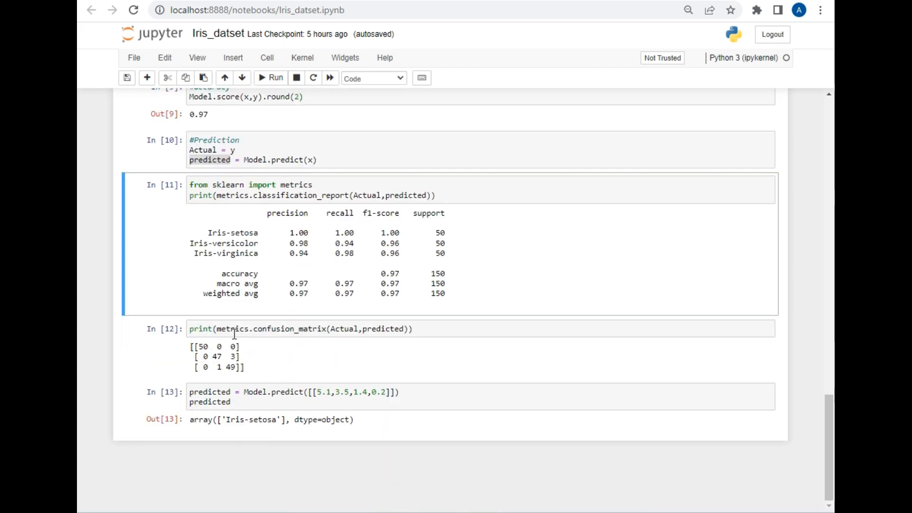
pyautogui.moveTo(269, 355)
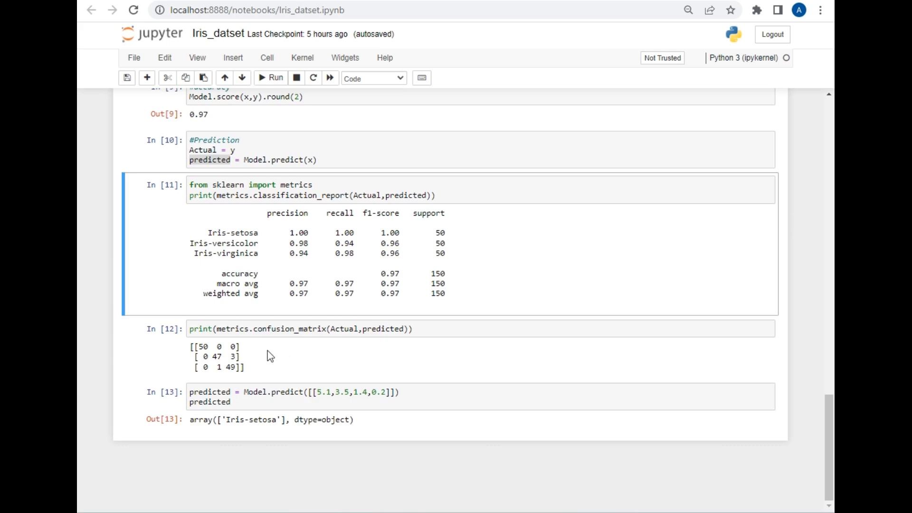
pyautogui.moveTo(348, 353)
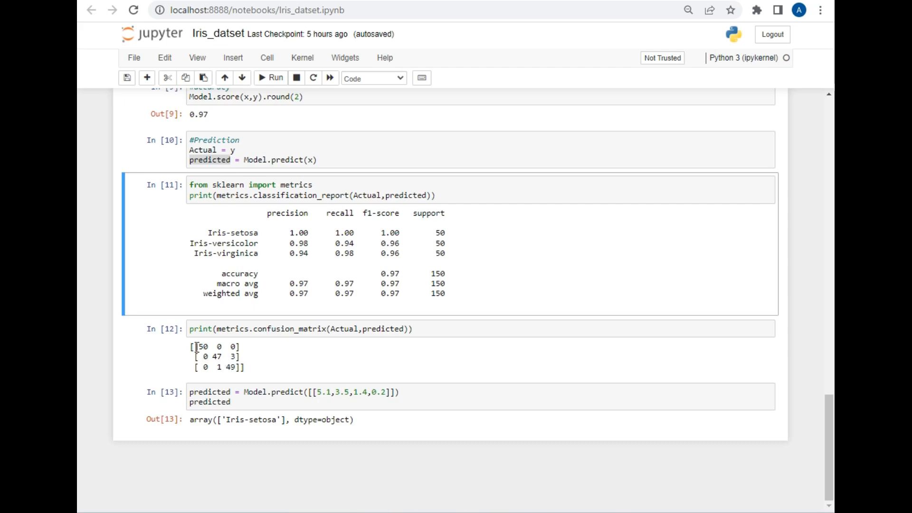
pyautogui.click(233, 349)
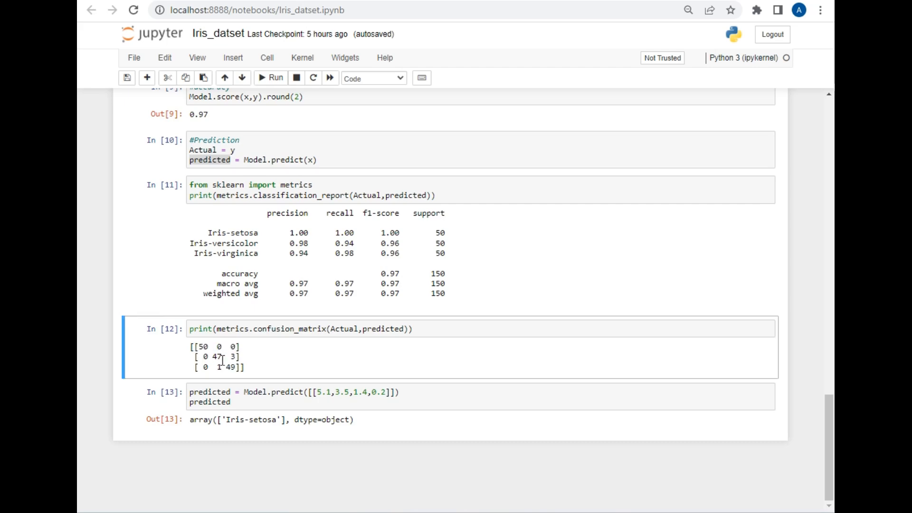
pyautogui.doubleClick(200, 347)
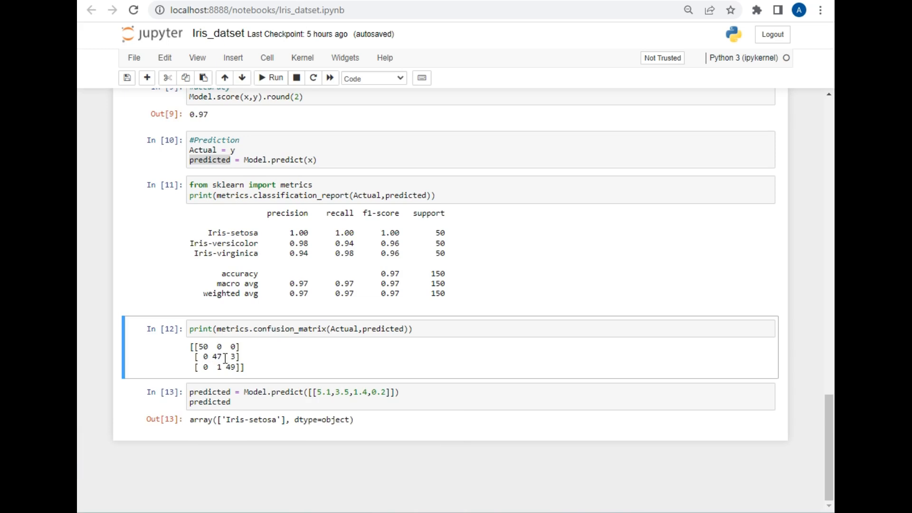
pyautogui.doubleClick(232, 356)
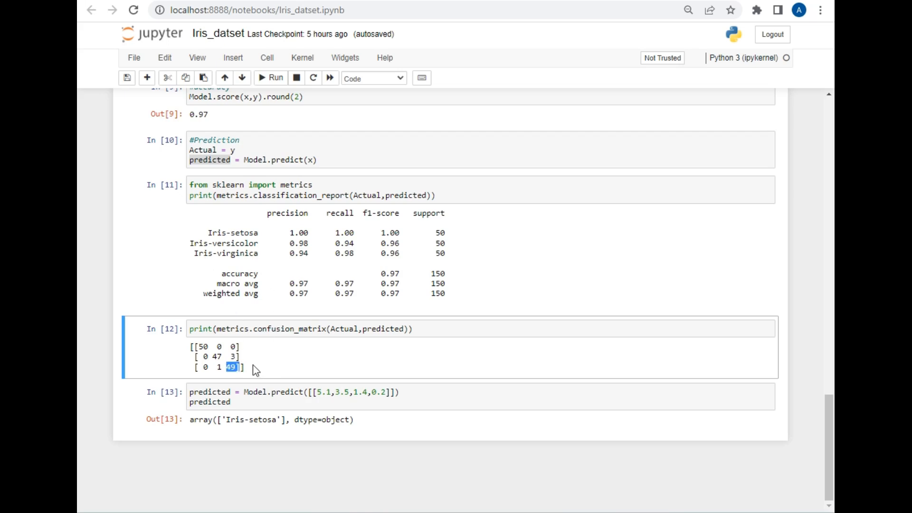
pyautogui.moveTo(233, 381)
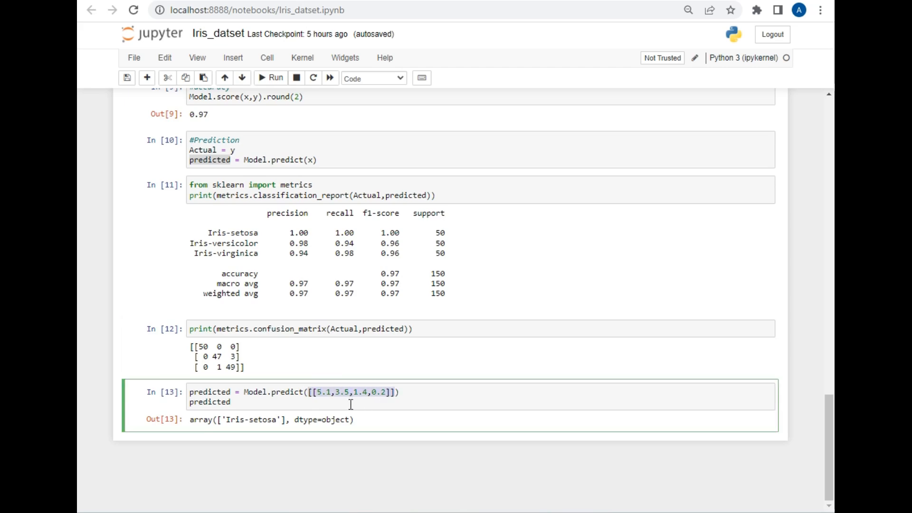
pyautogui.click(400, 392)
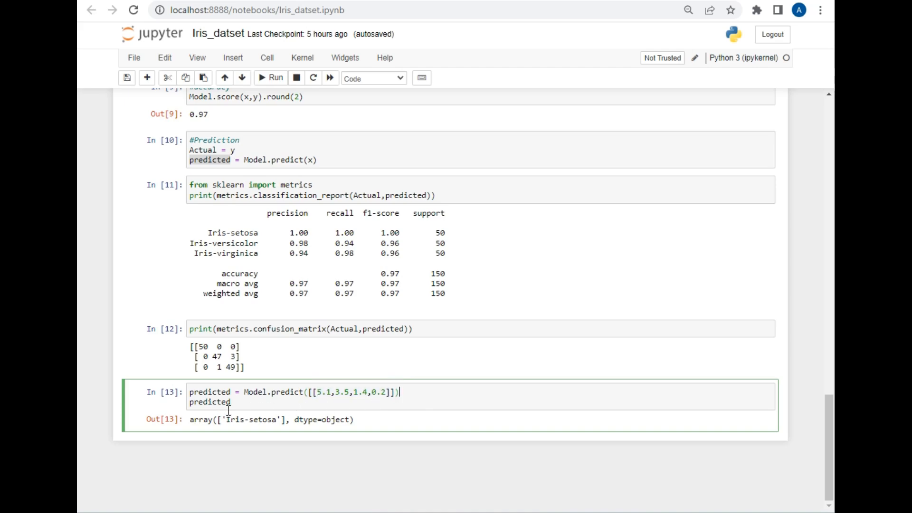
pyautogui.doubleClick(251, 419)
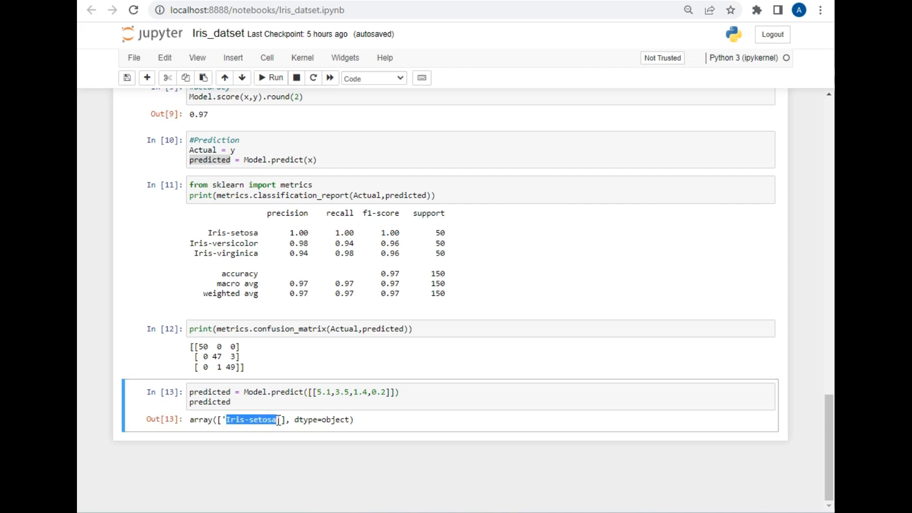